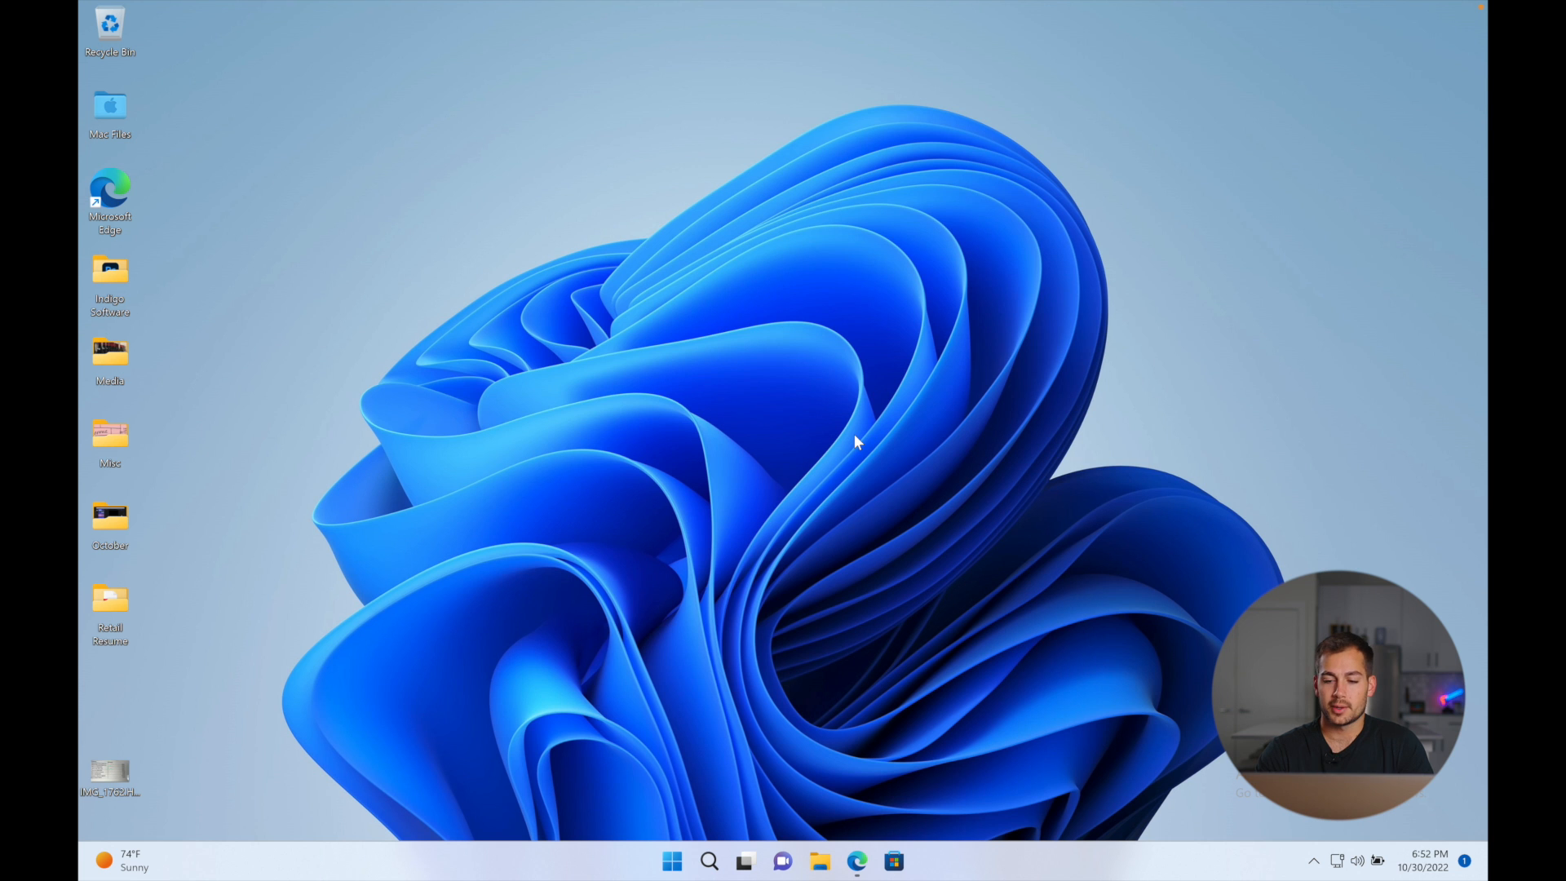
mouse_move(752, 697)
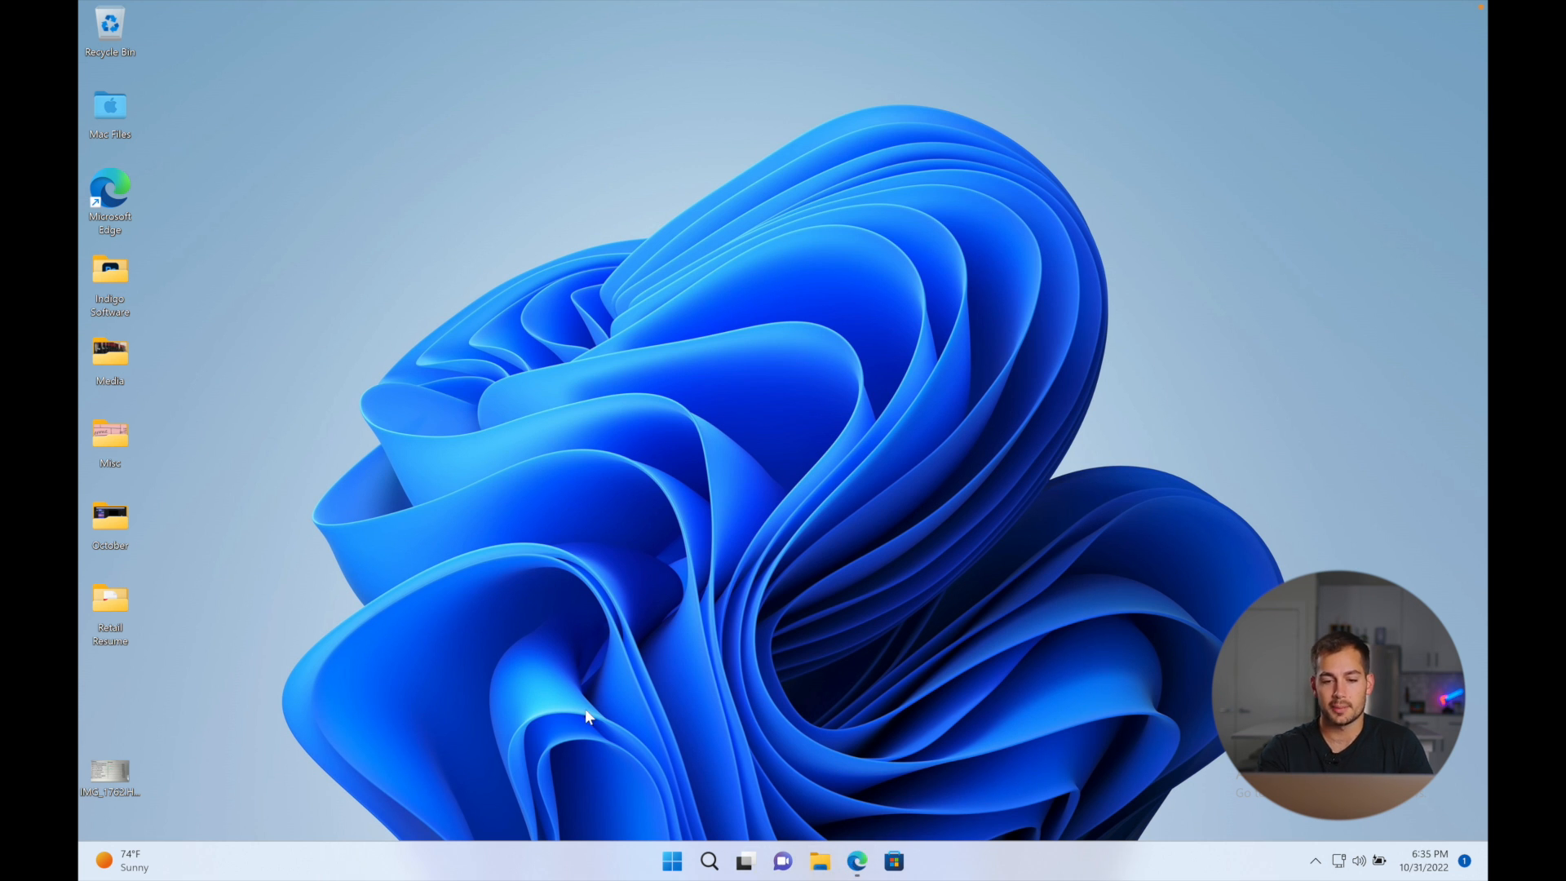
Step: Launch Settings from Start search and scroll the System page to About
left_click(707, 861)
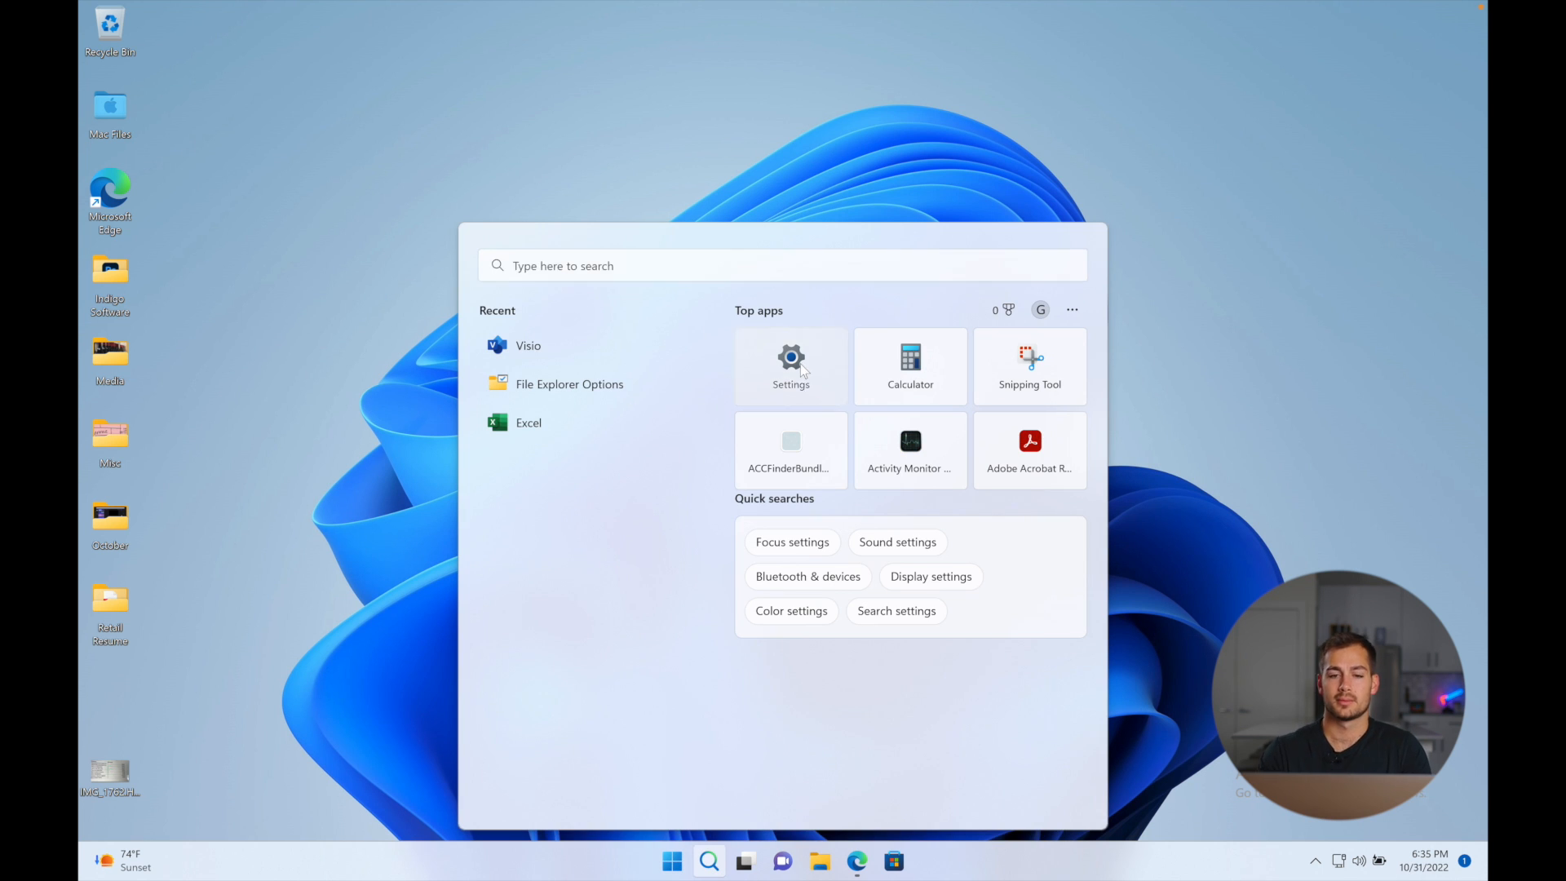
left_click(790, 365)
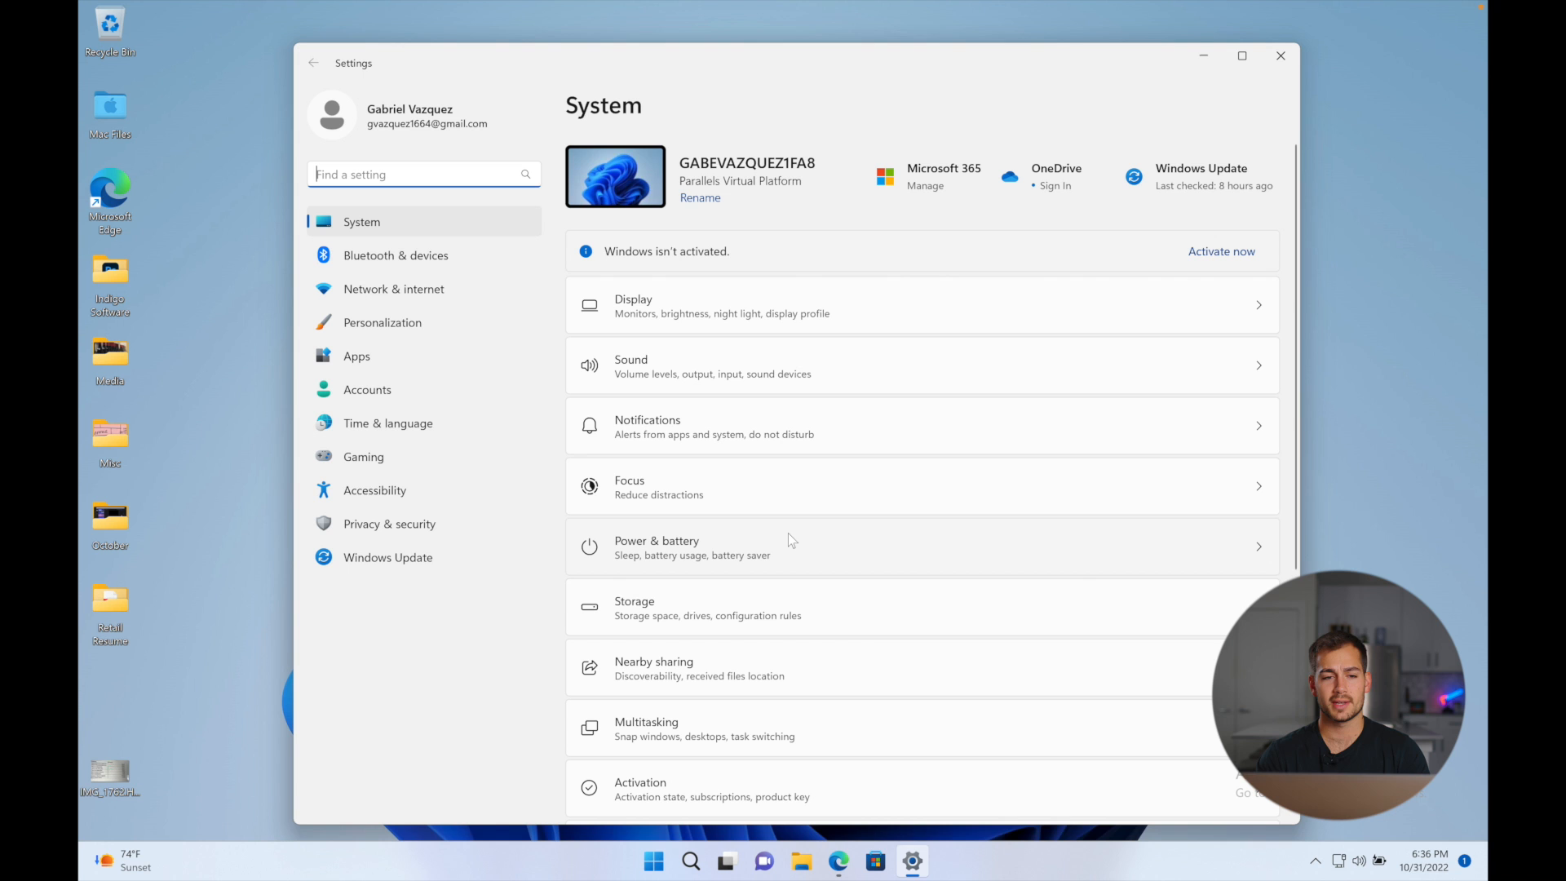
scroll("down", 3)
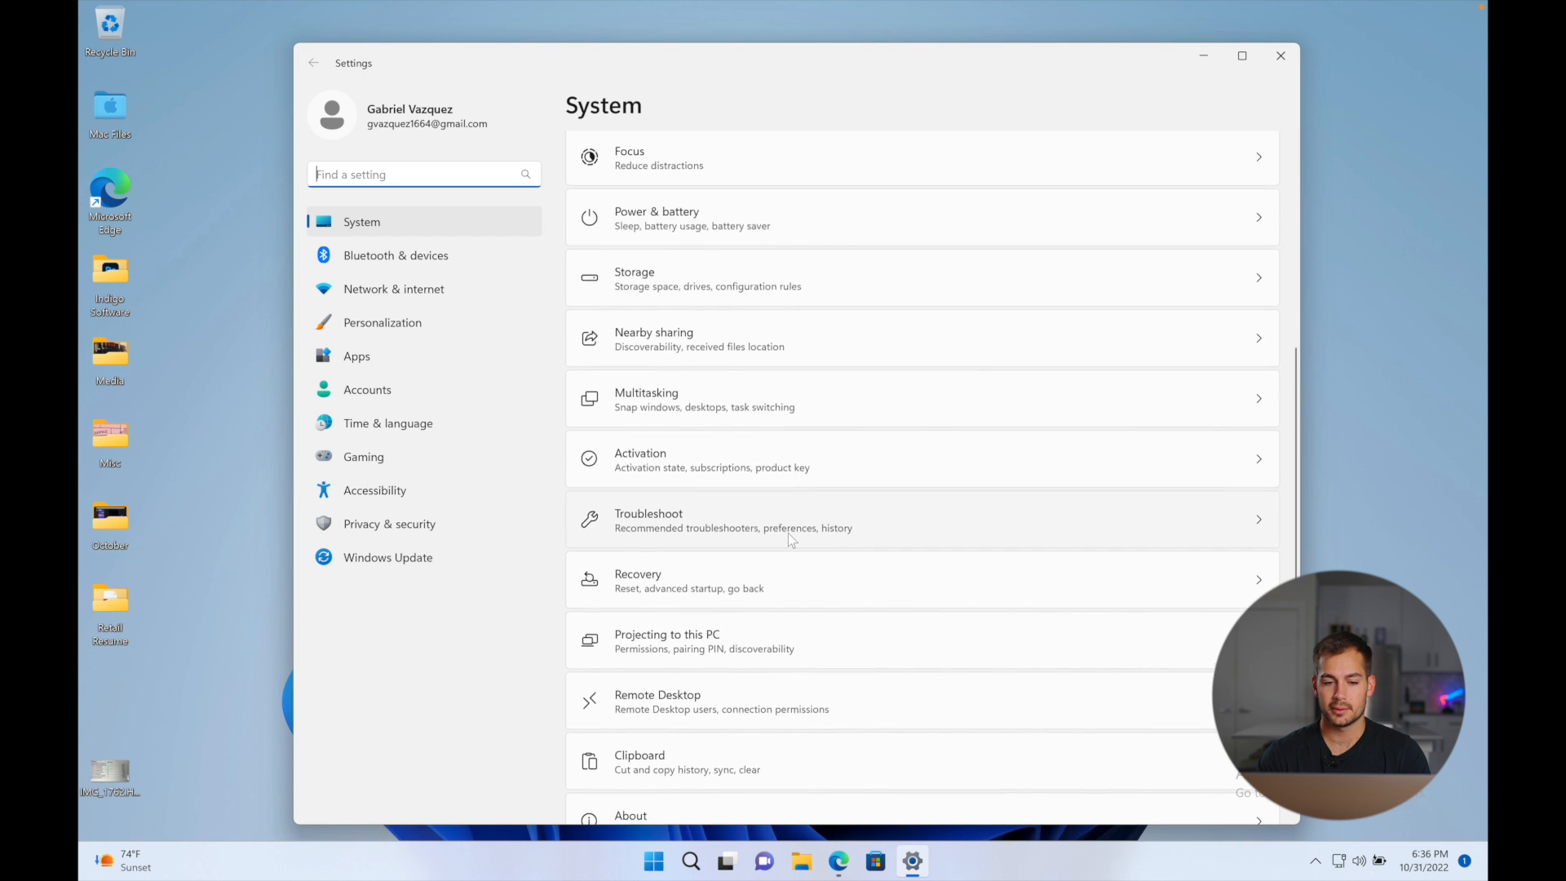
scroll("down", 3)
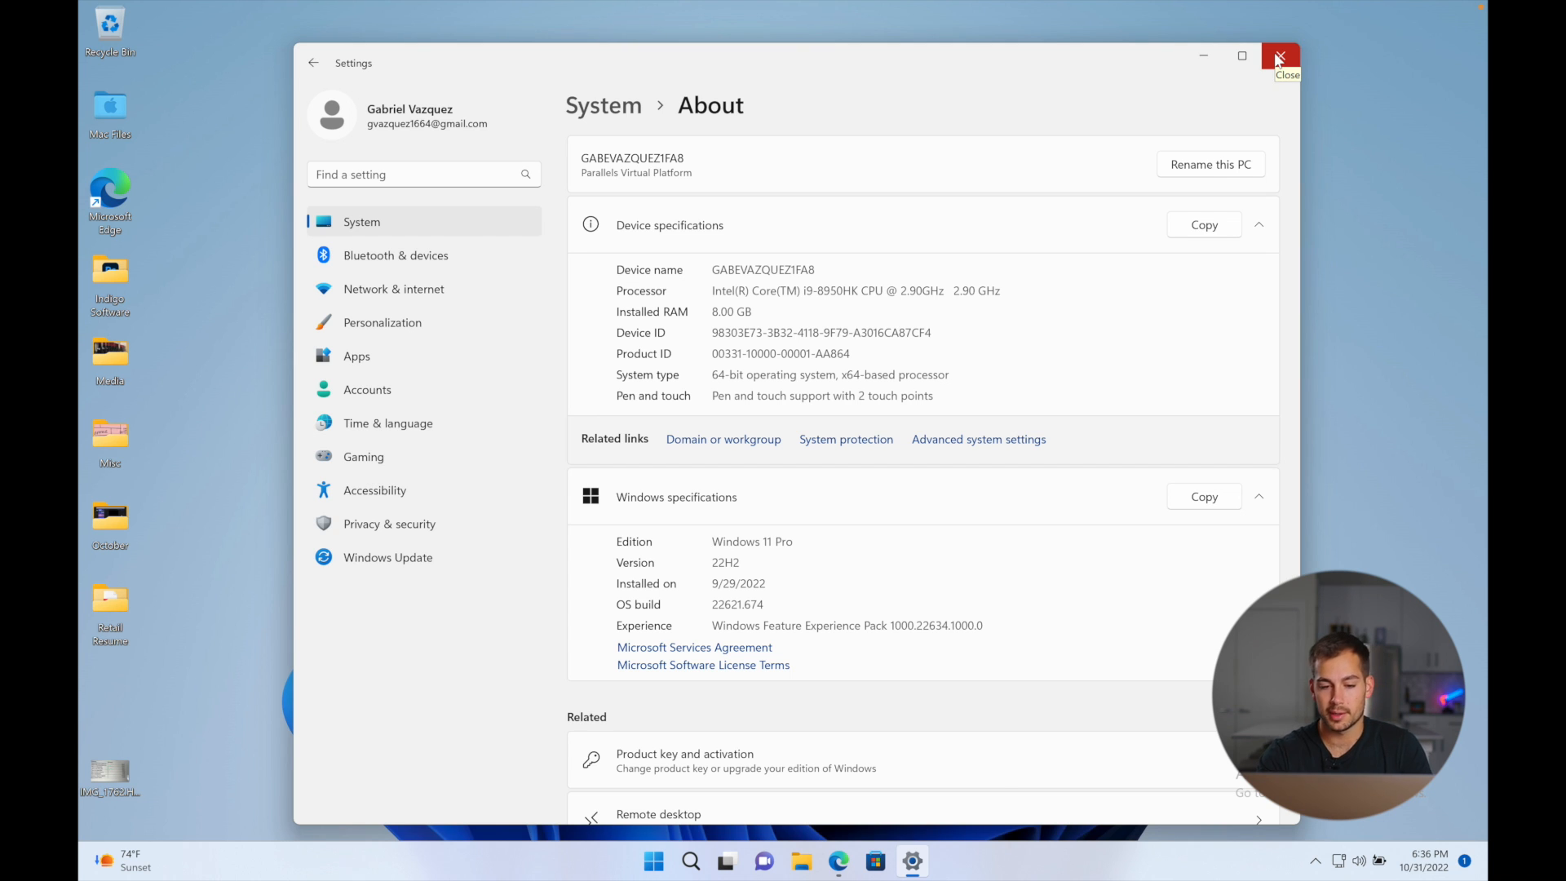
Step: Search for 'cmd' and launch Command Prompt as administrator
left_click(690, 860)
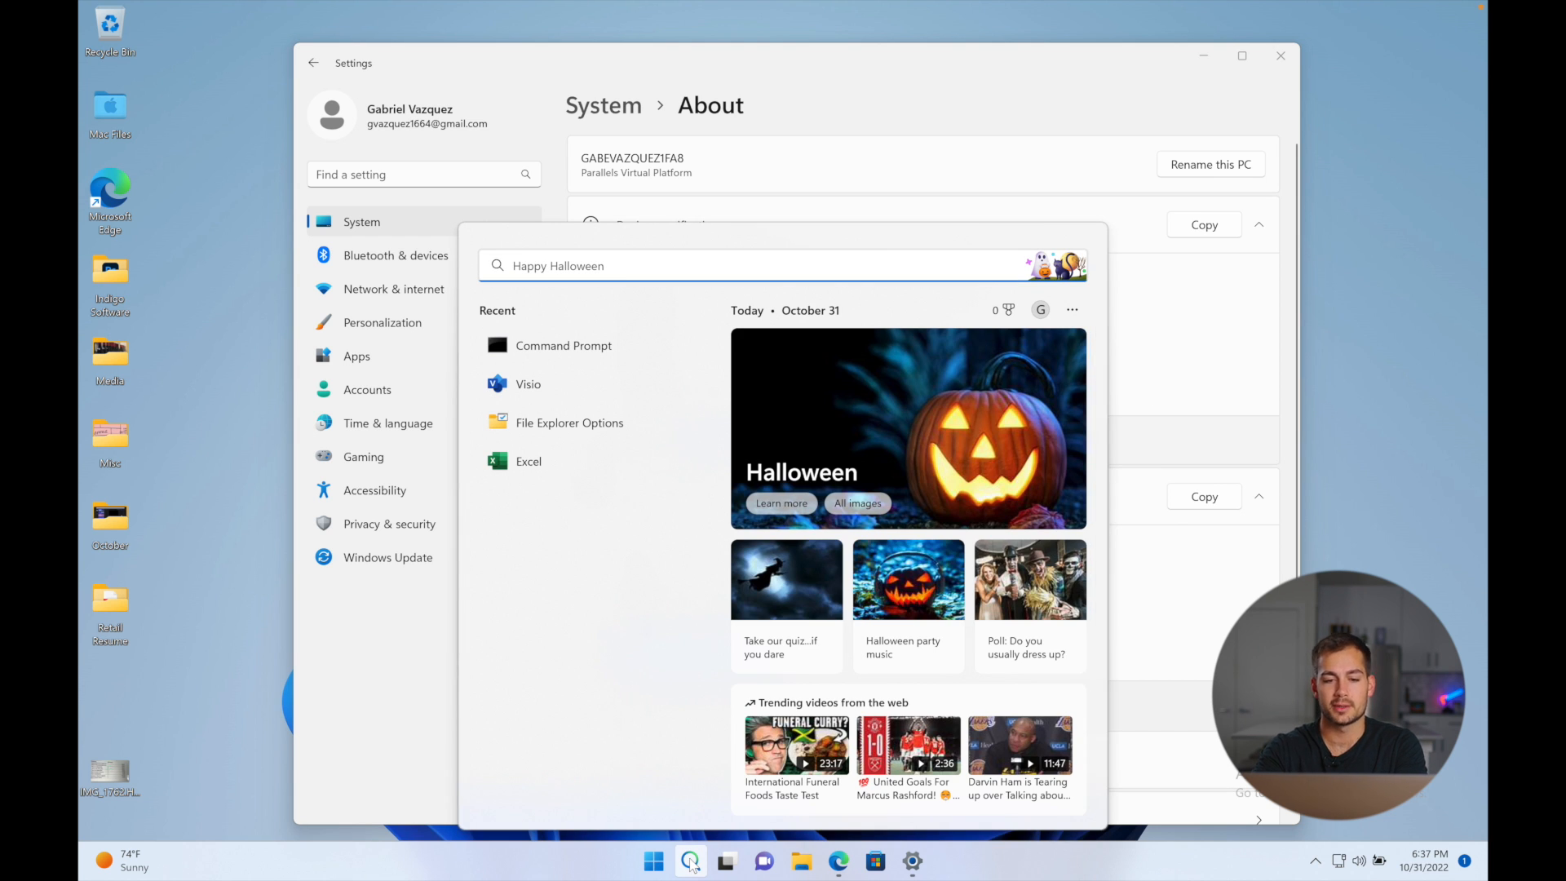
type("cm")
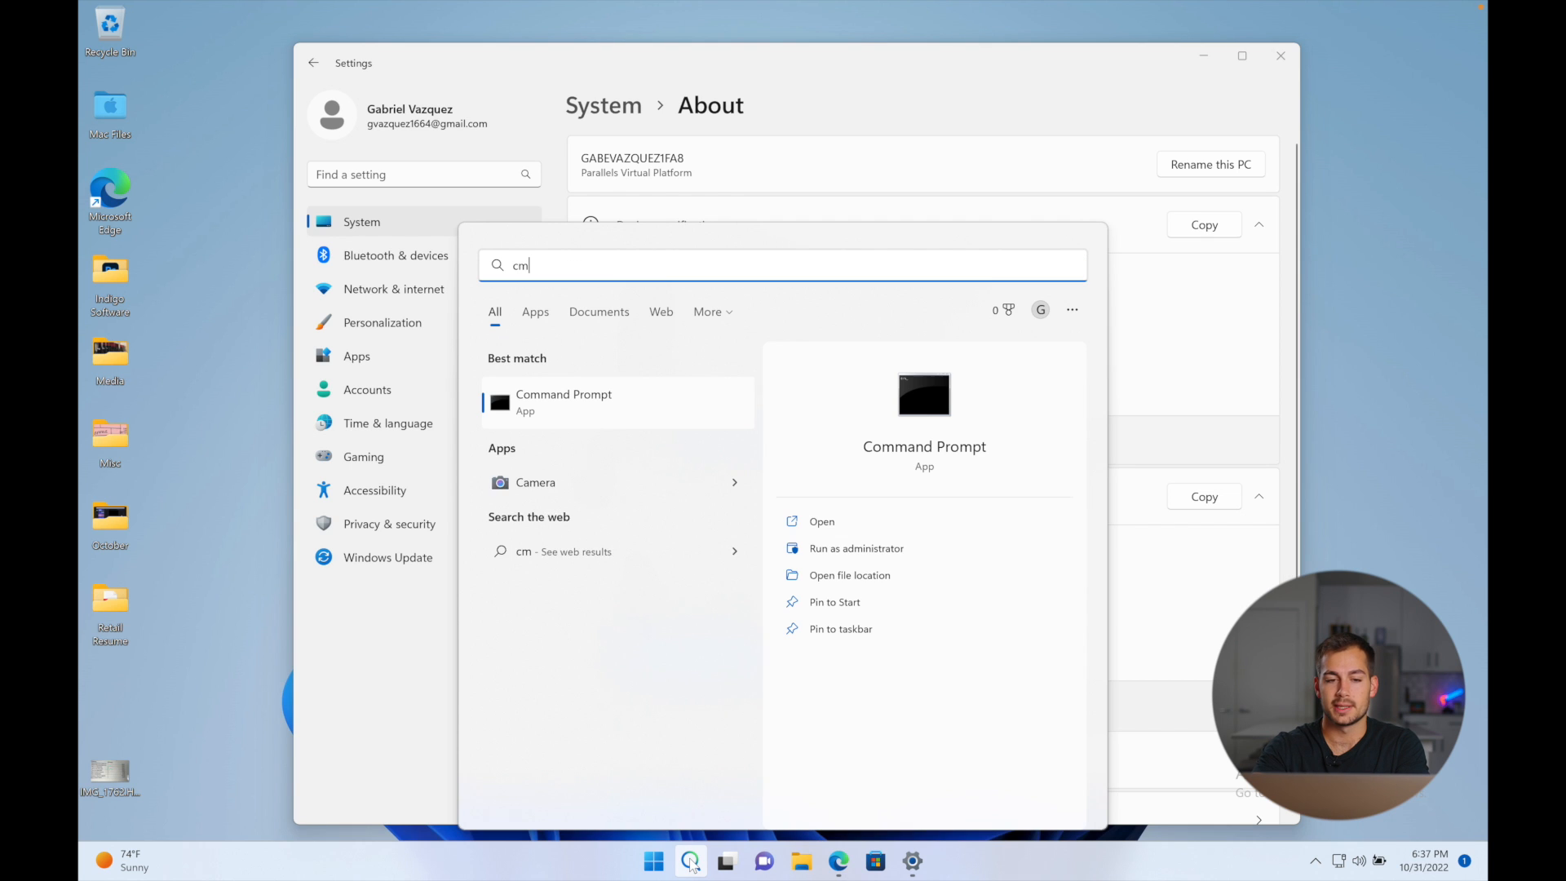
type("d")
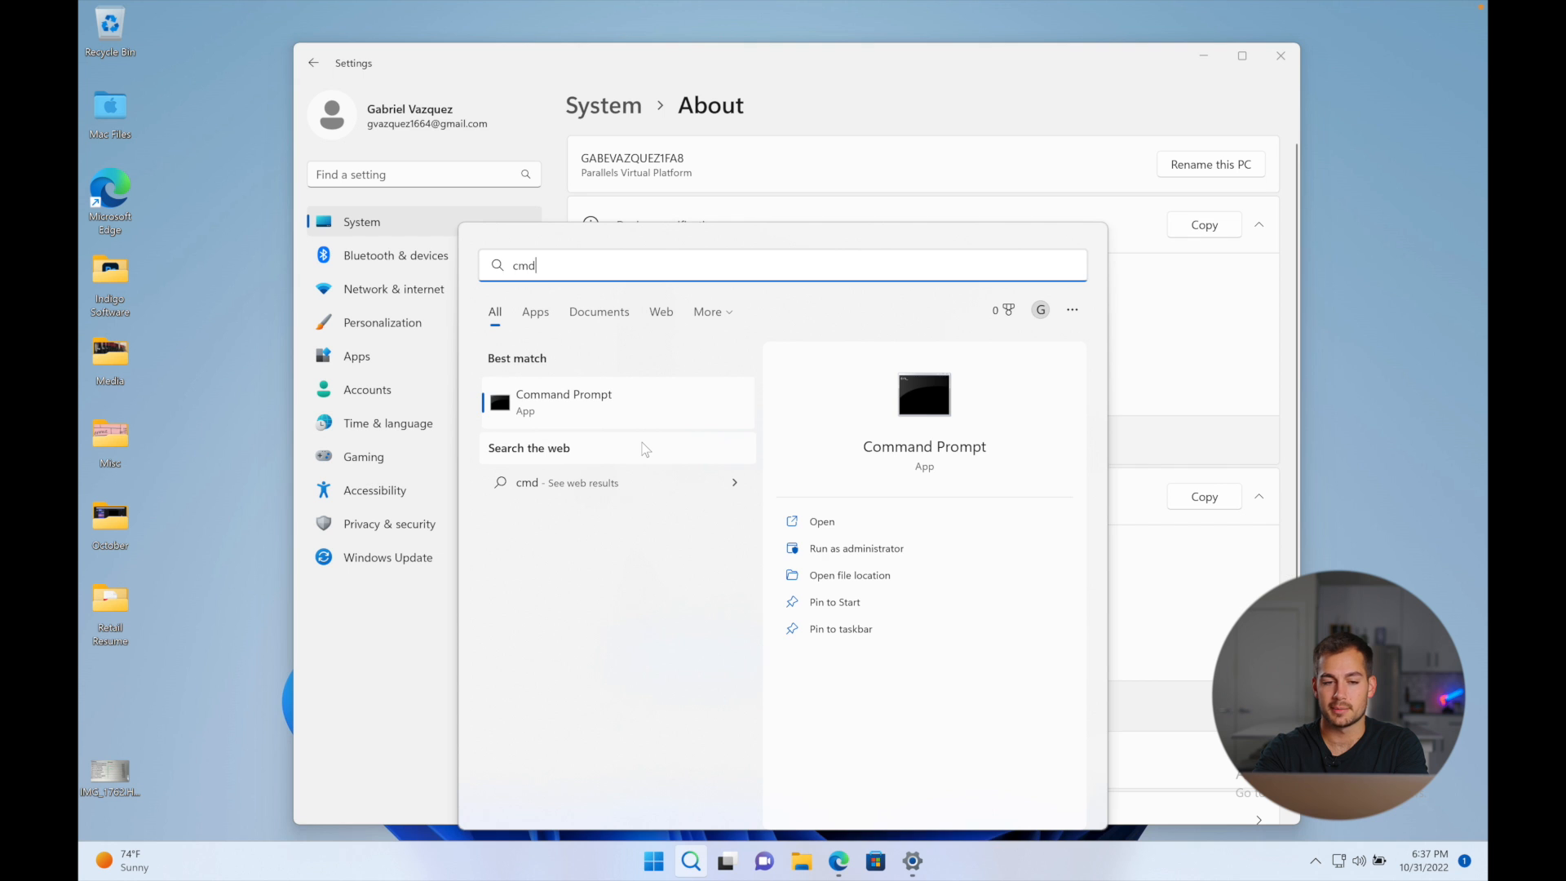
left_click(855, 548)
type("sl")
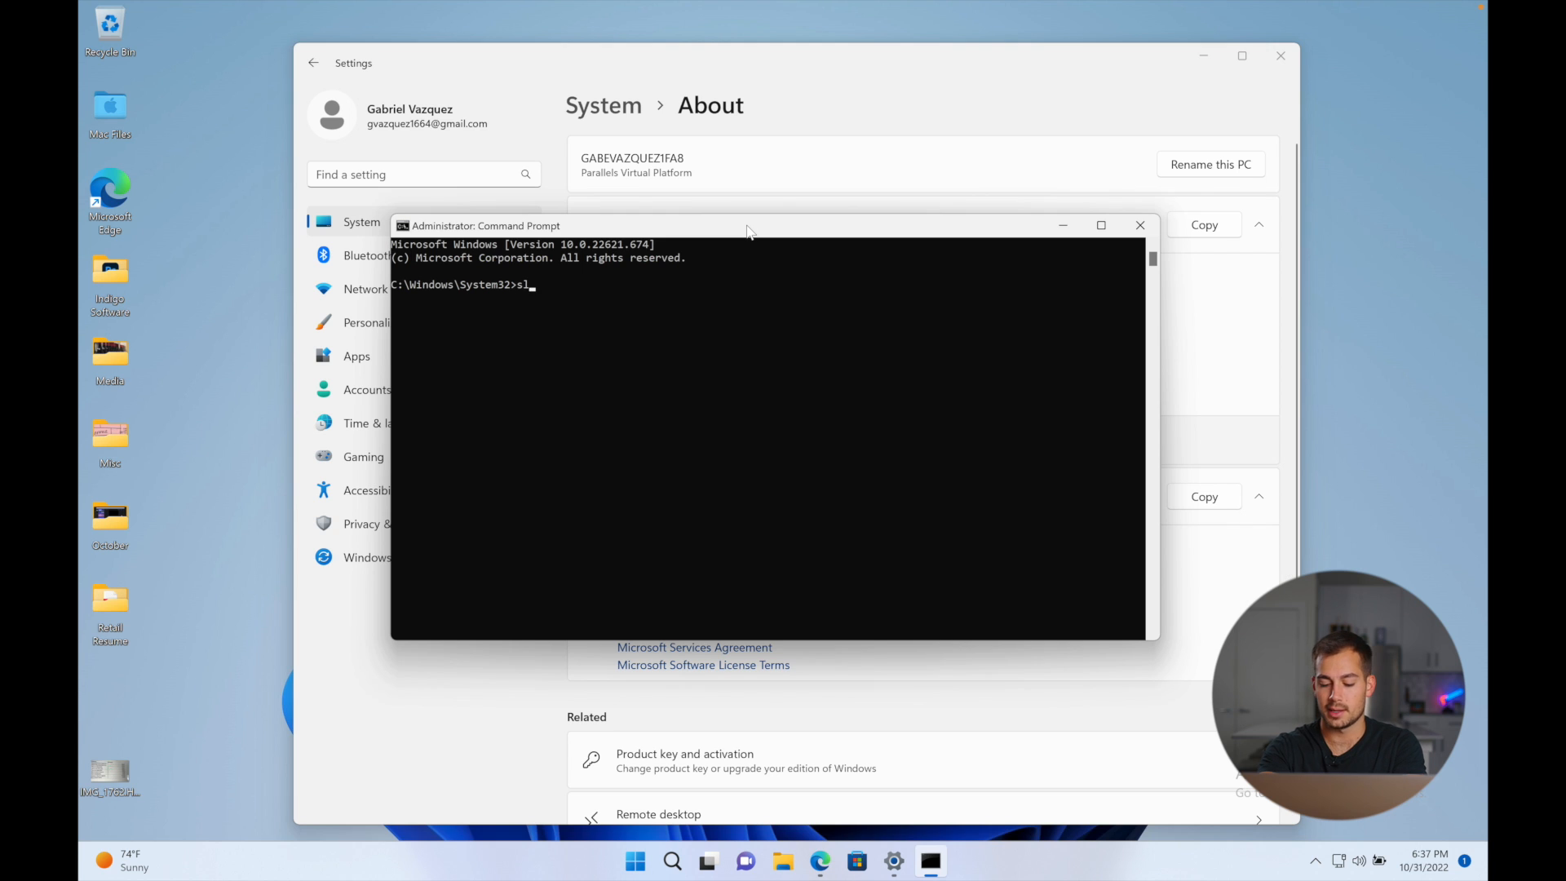
Step: Install the product key XXXXX-XXXXX-XXXXX-XXXXX-XXXXX with slmgr /ipk
type("mgr")
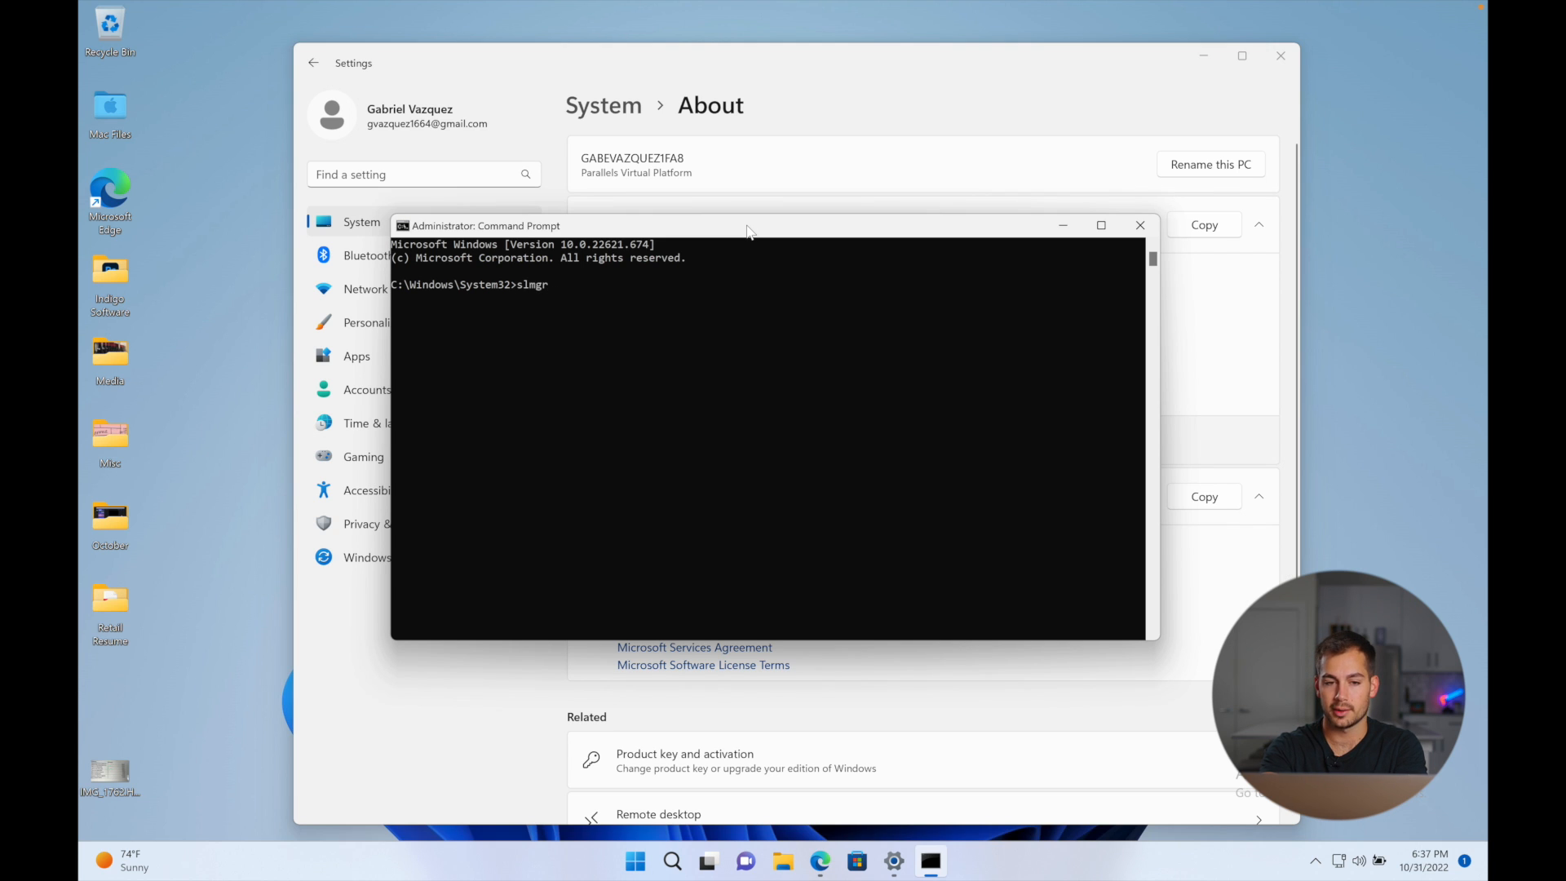
type("/")
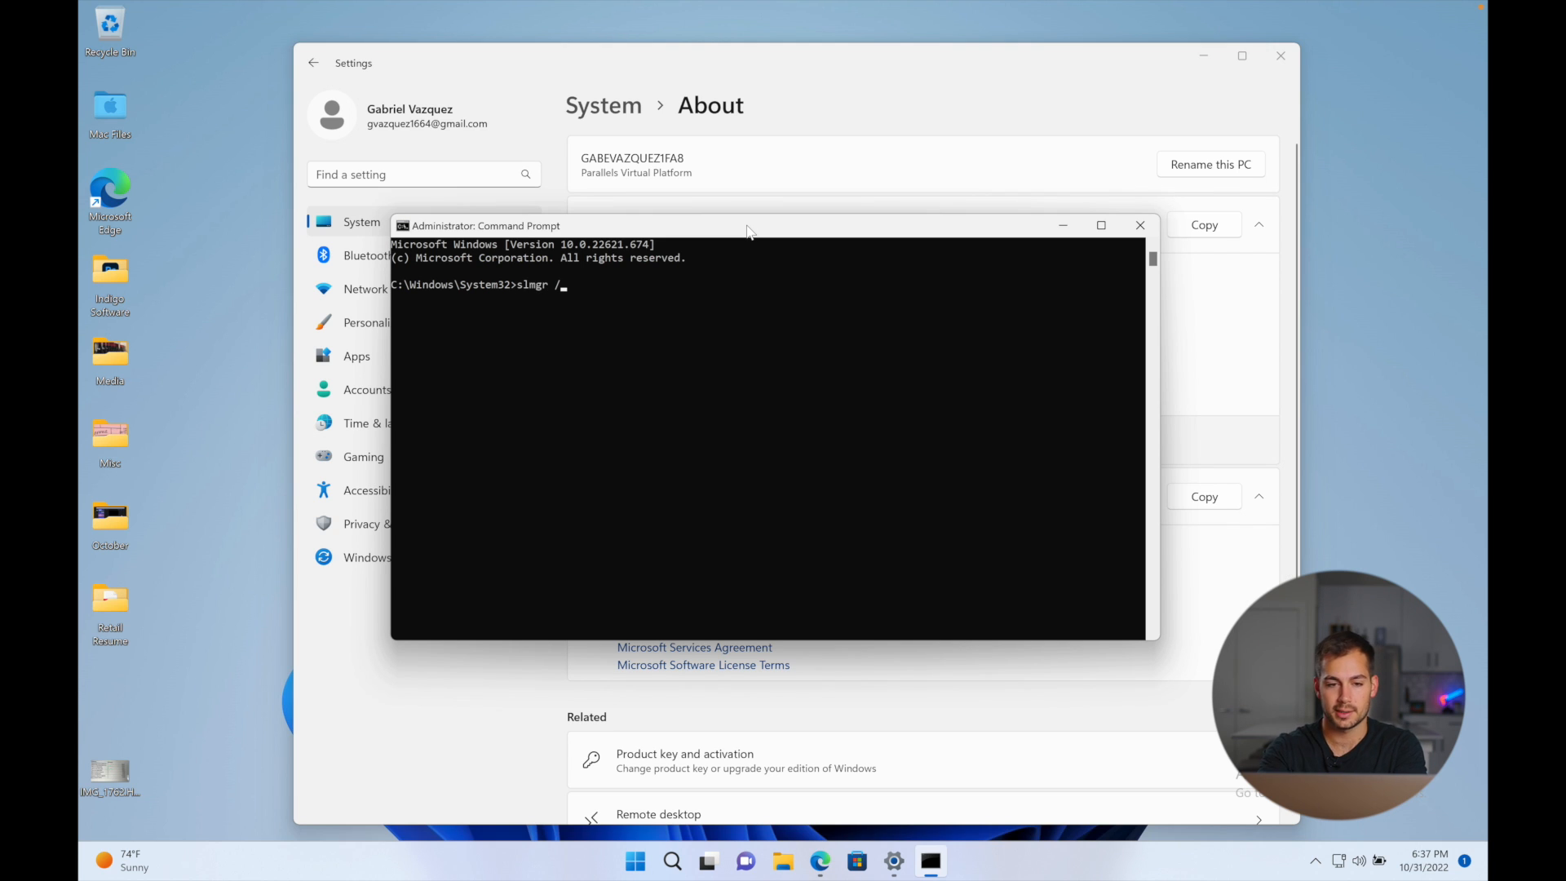
type("ipk")
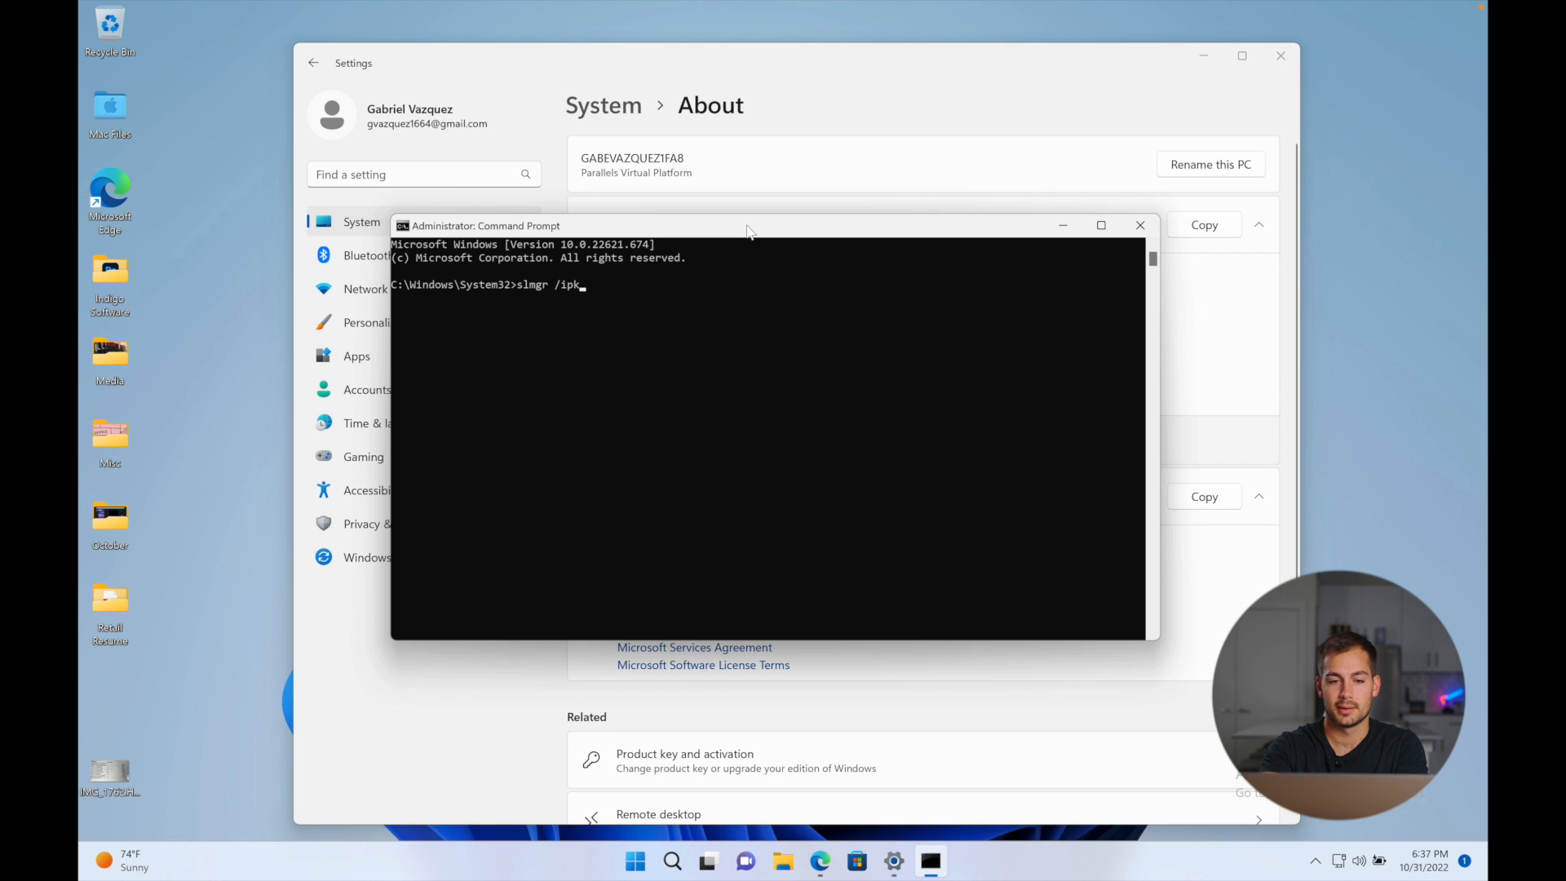
type("XXXXX-XXXXX-XXXXX-XXXXX-XXXXX")
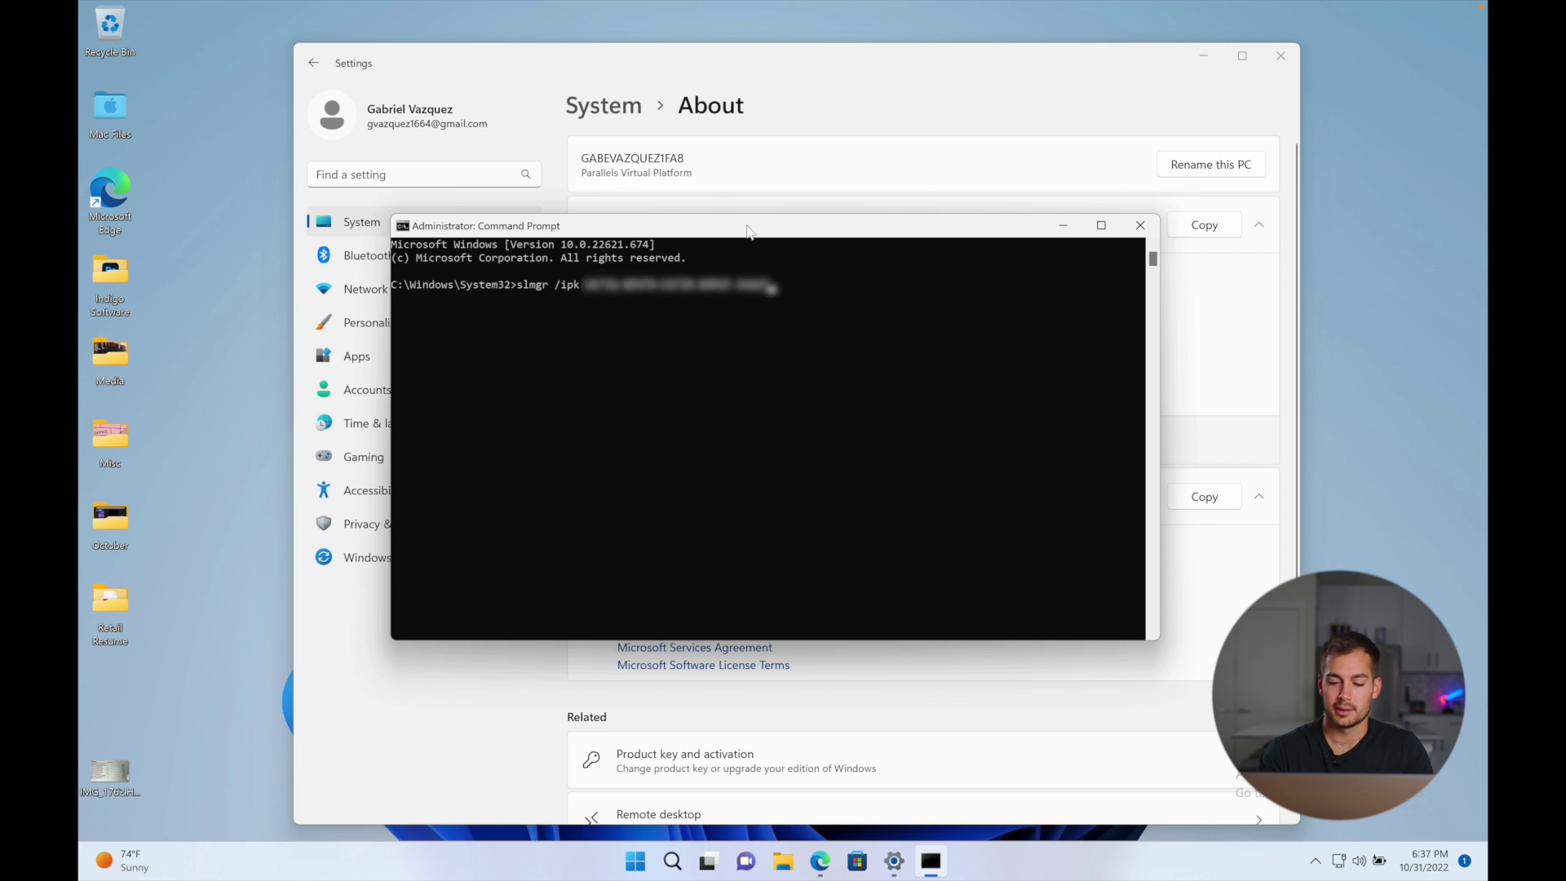
key("Return")
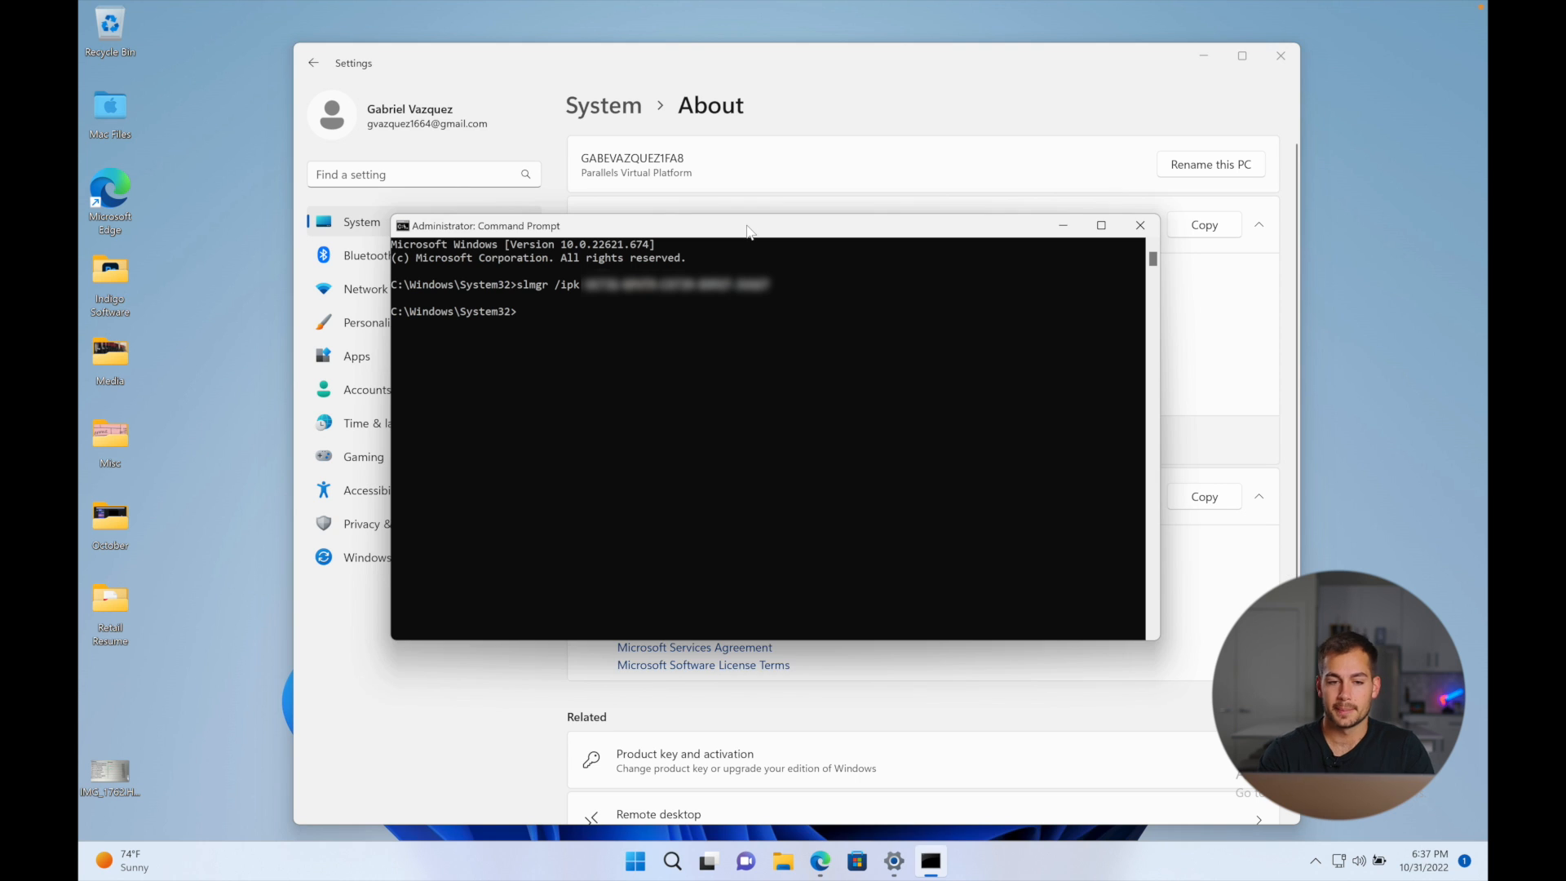
mouse_move(924, 490)
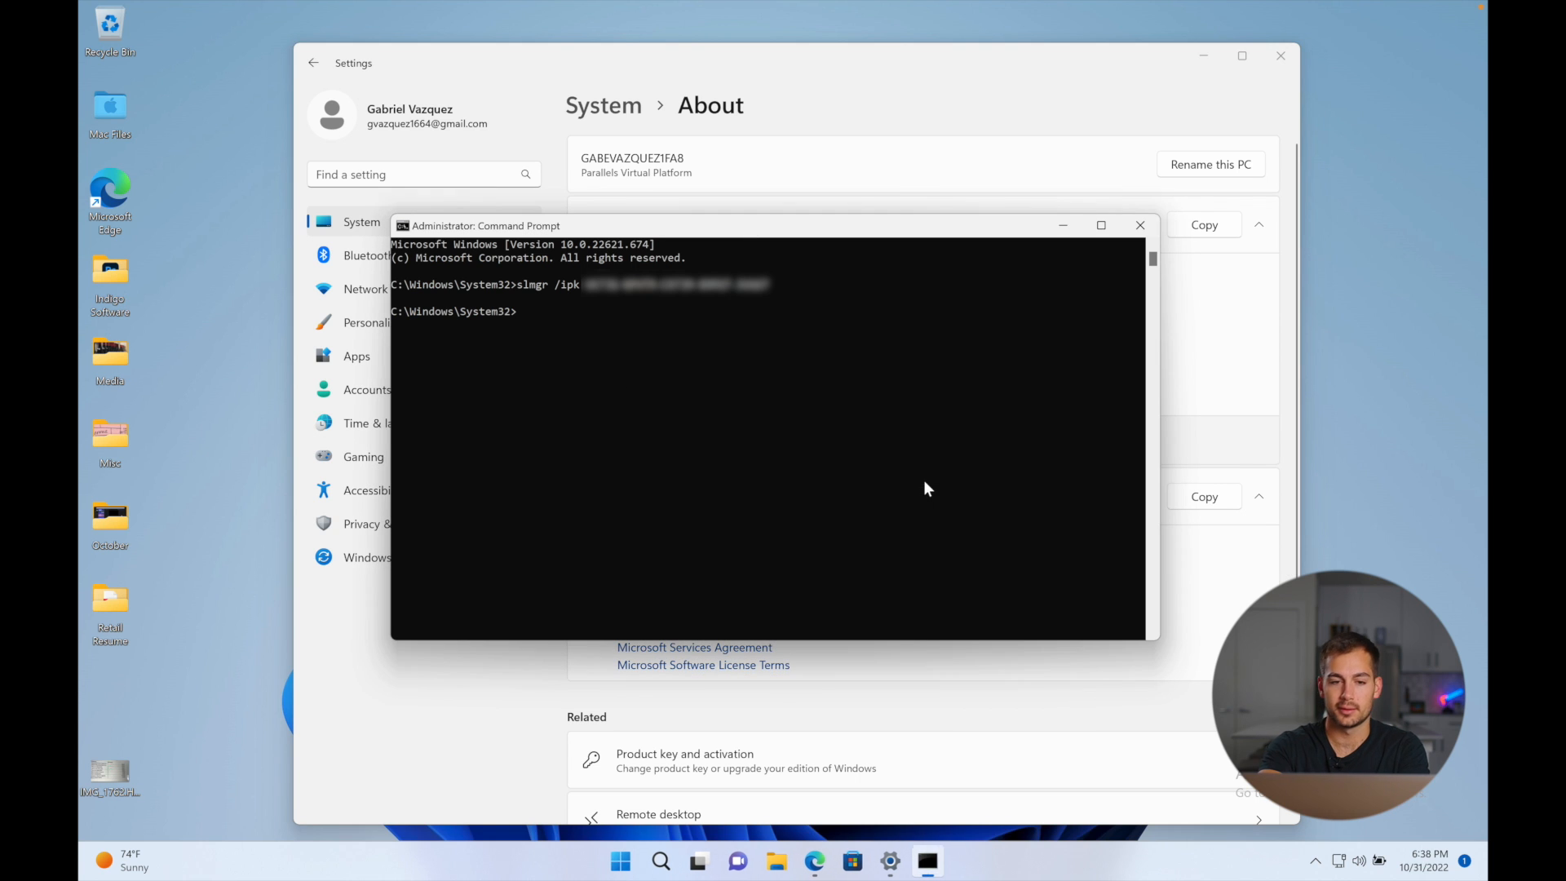
Step: Attempt online activation with slmgr /ato and dismiss the 0x803F7001 error
type("slmgr")
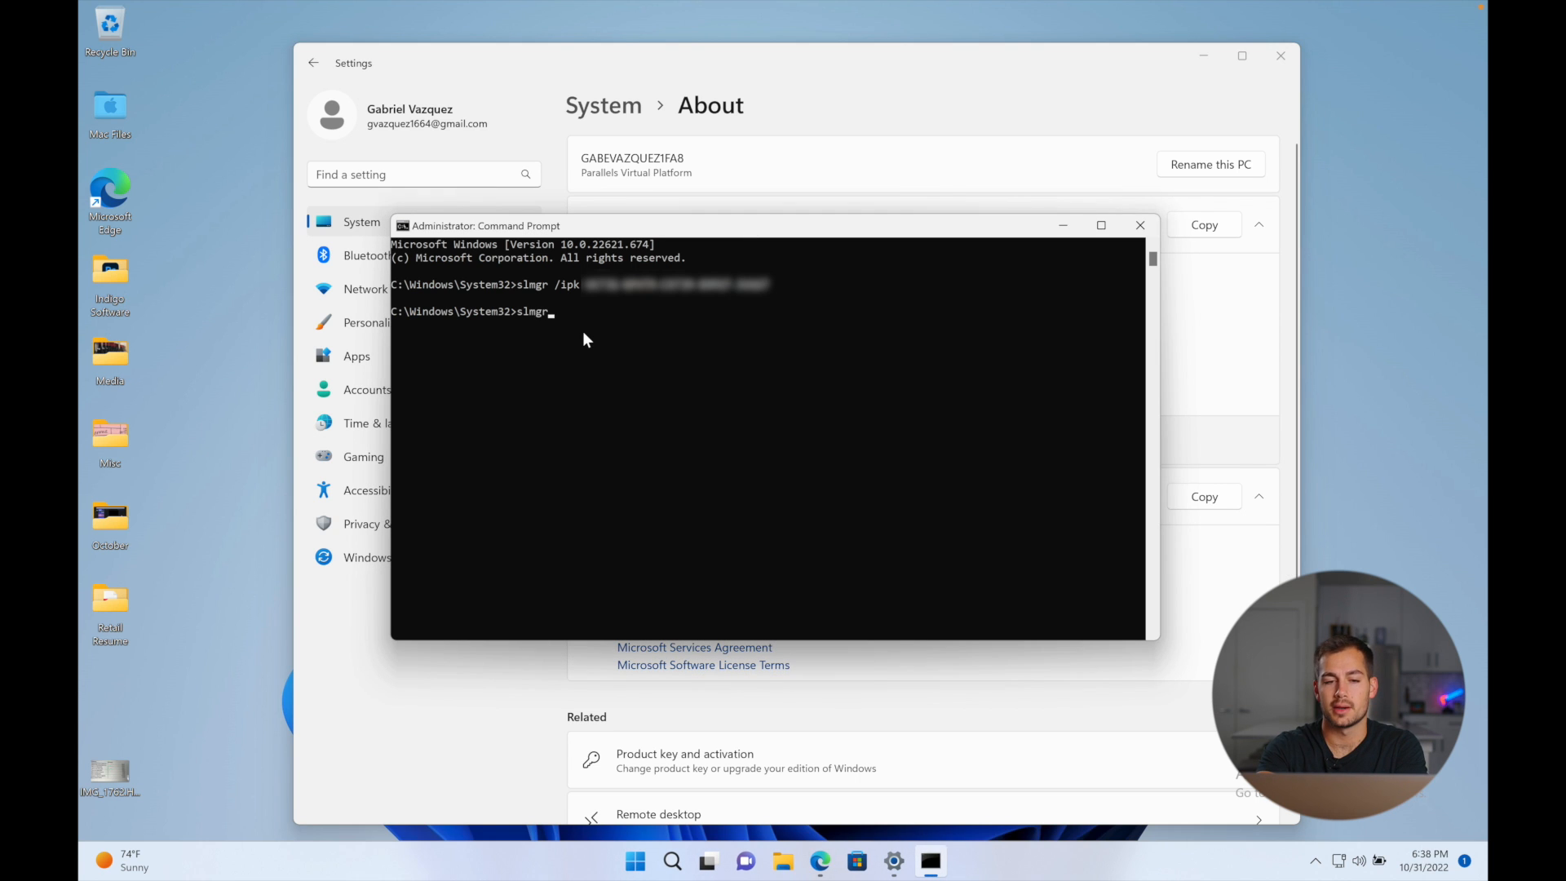
type("/")
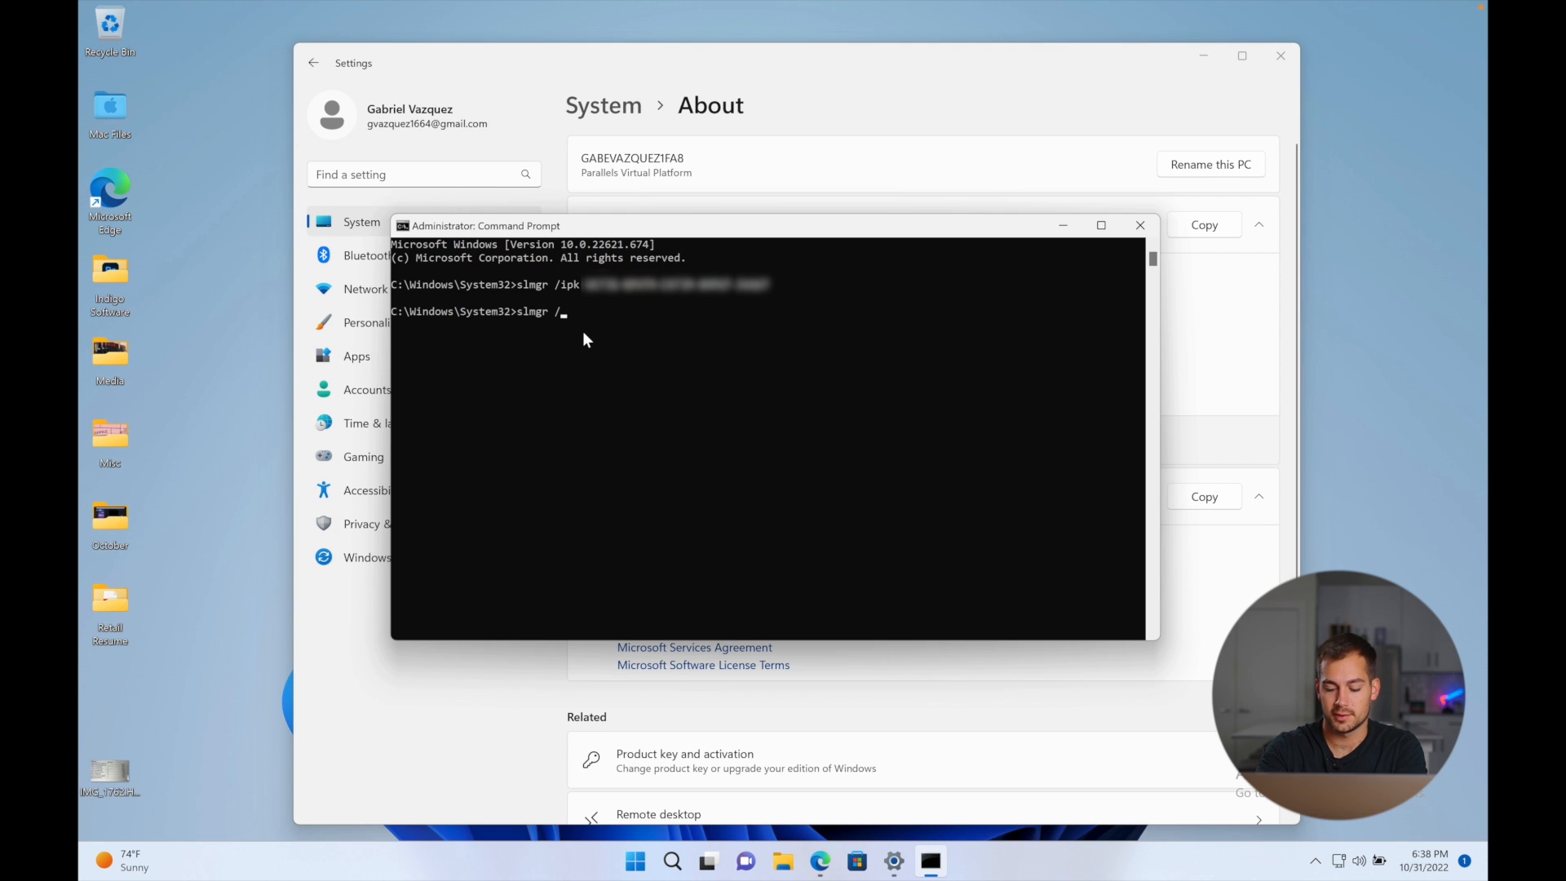
type("ato")
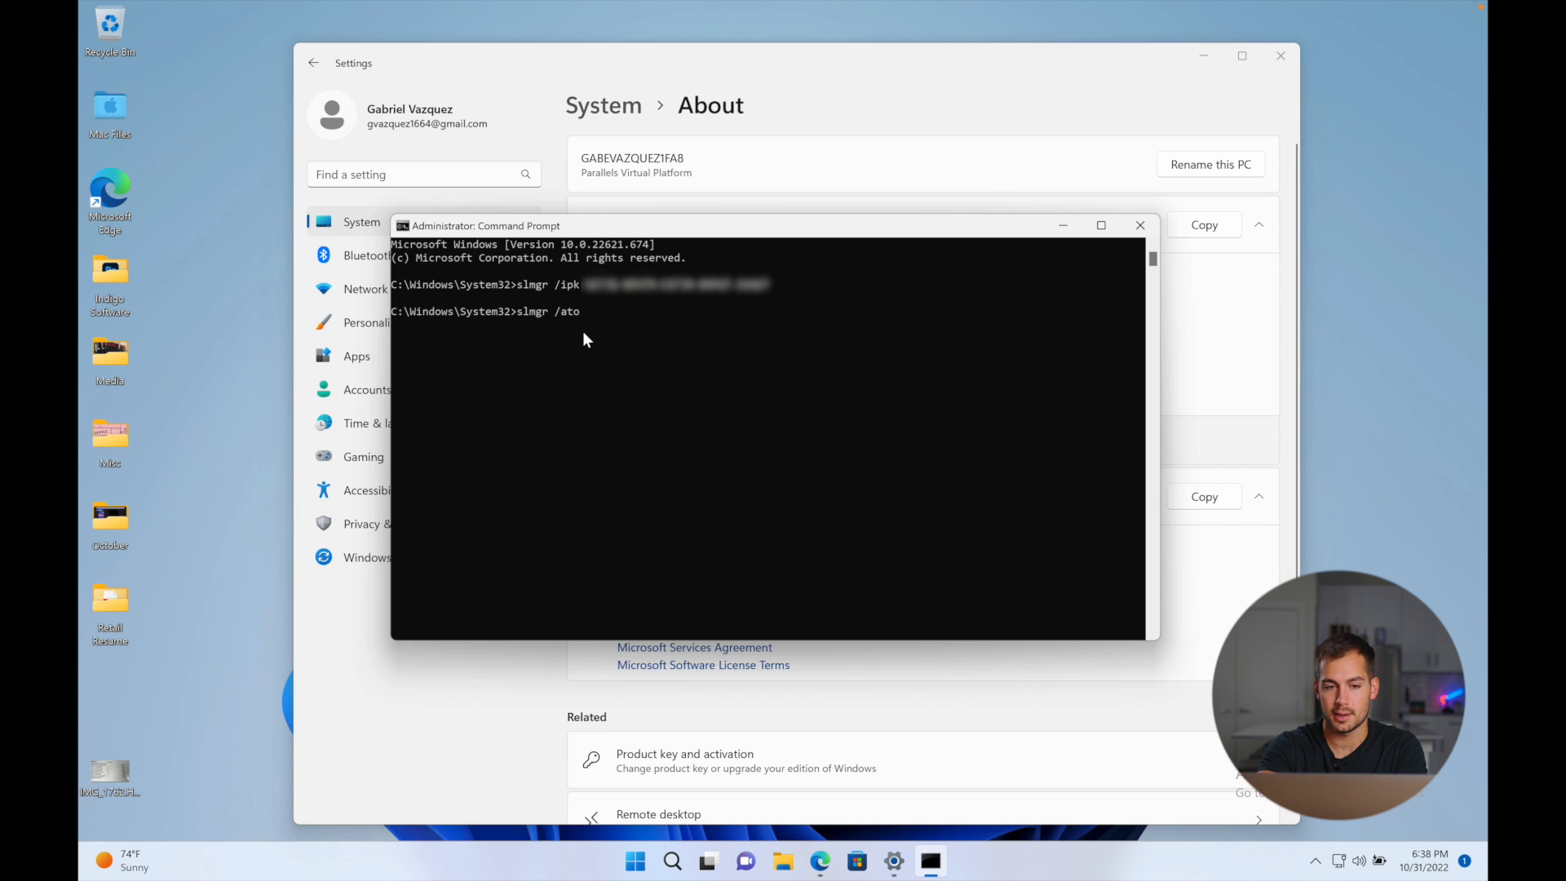
key("Return")
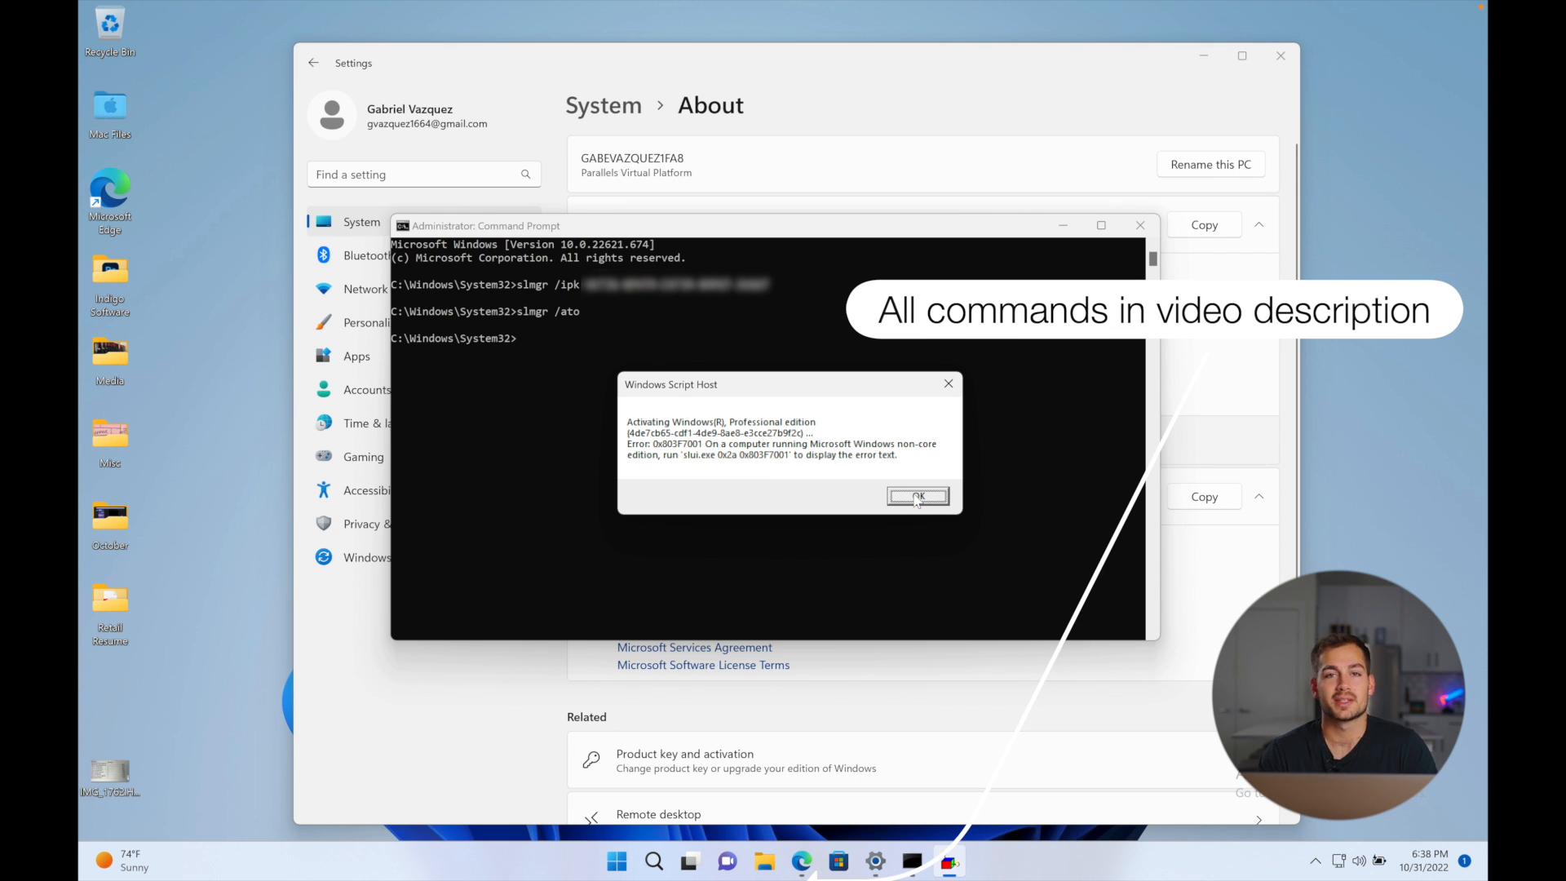
left_click(916, 496)
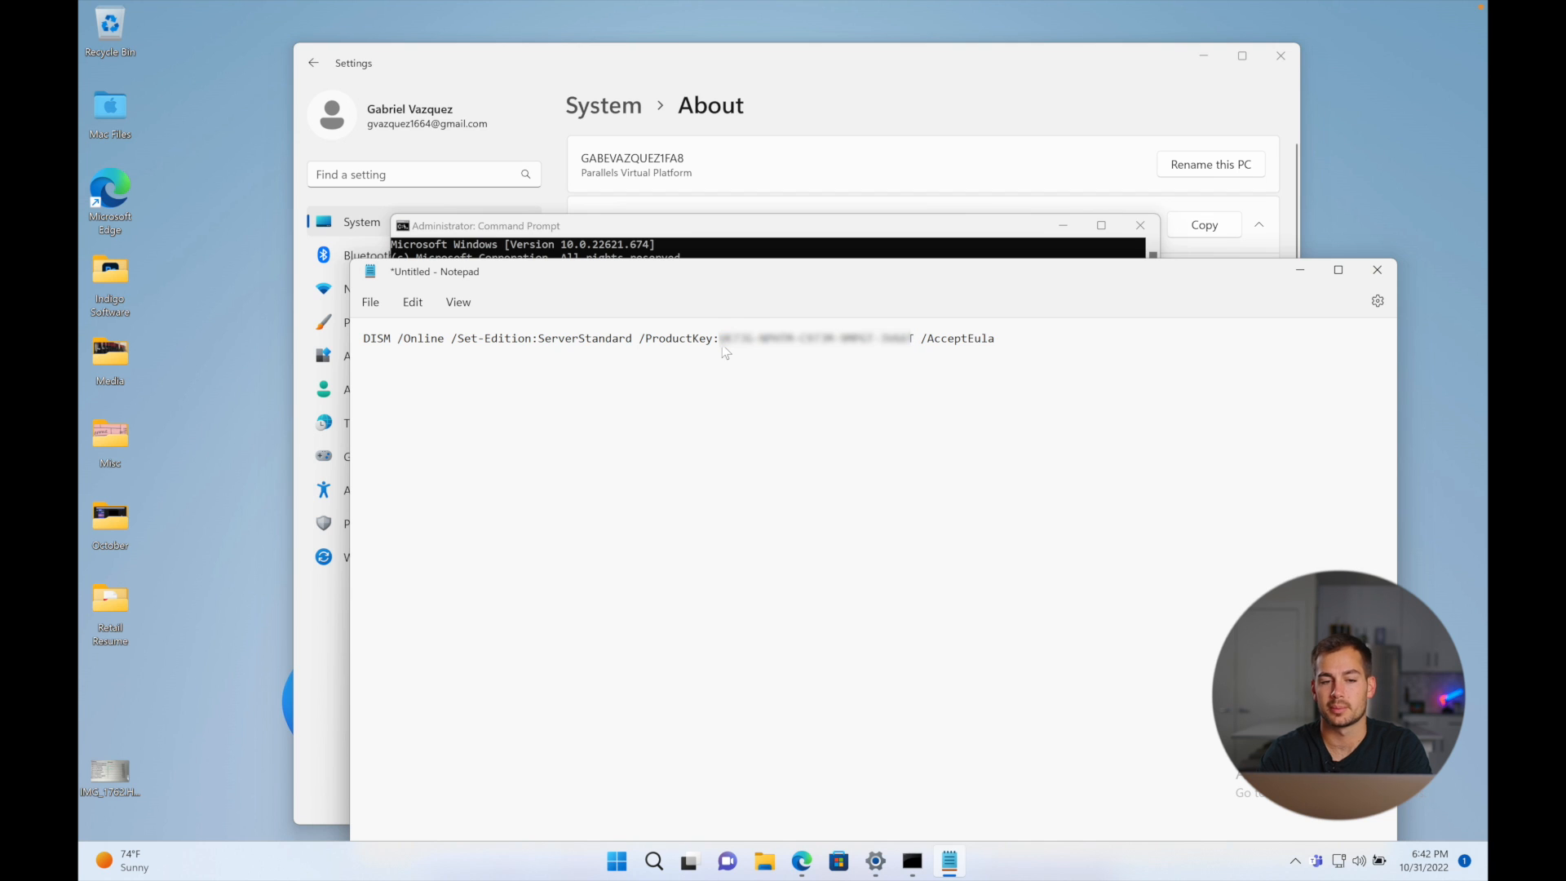
Step: Select the DISM ServerStandard edition-change command in Notepad for copying
left_click(1013, 340)
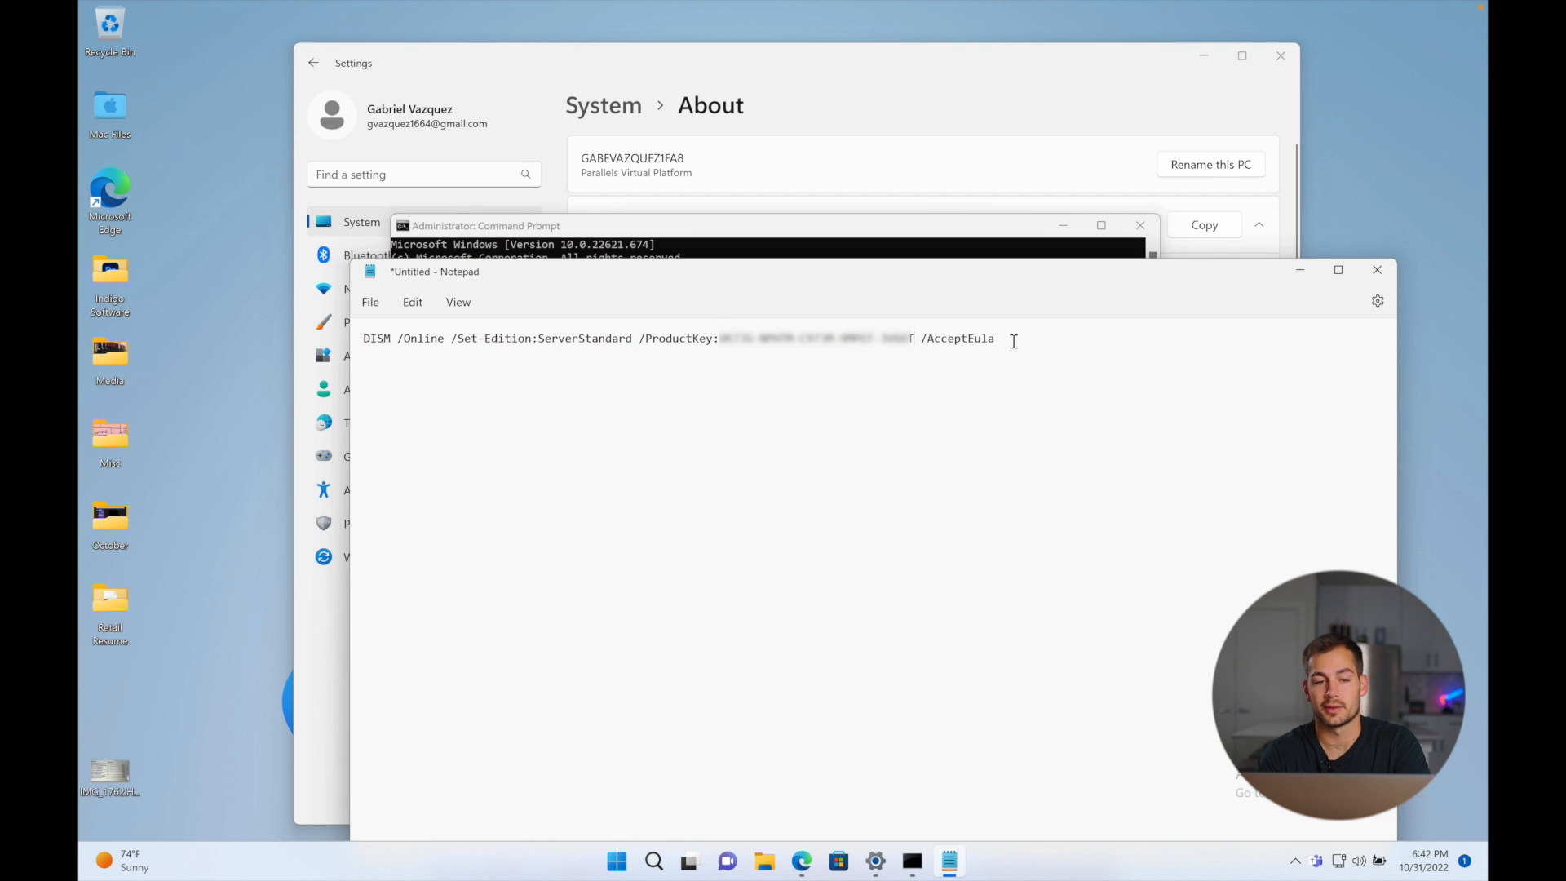
key("ctrl+a")
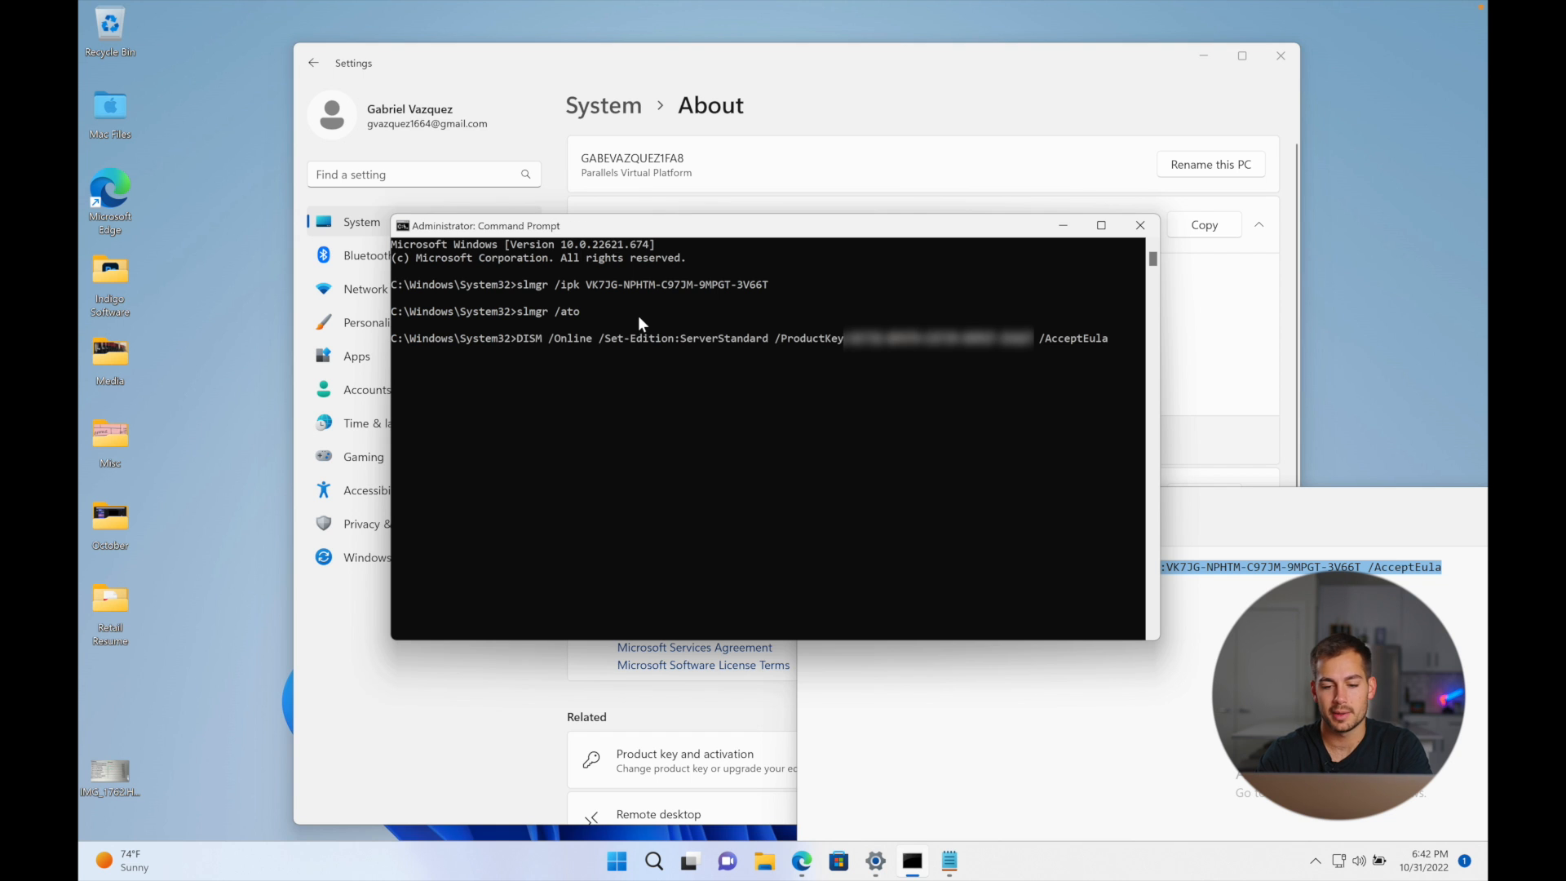
Step: Run the pasted DISM edition-change command, which returns Error 50
key("Return")
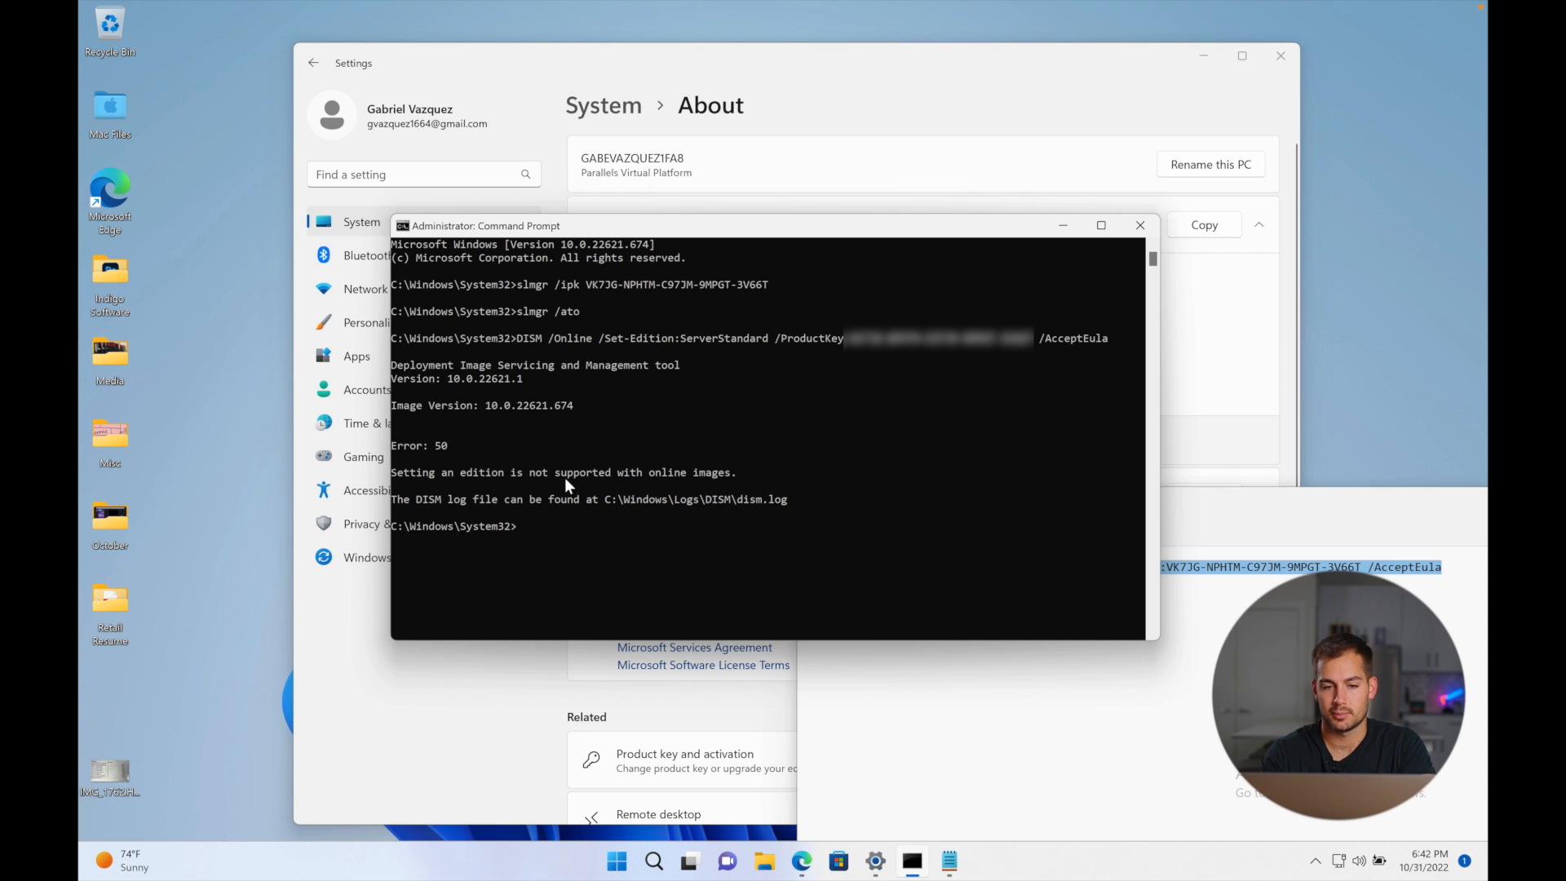